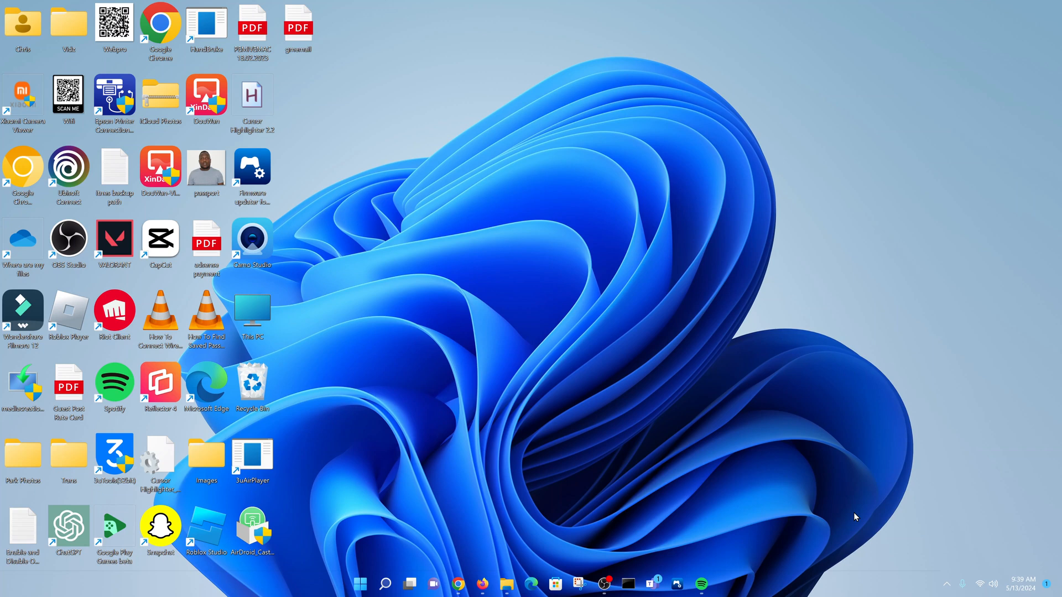
mouse_move(843, 513)
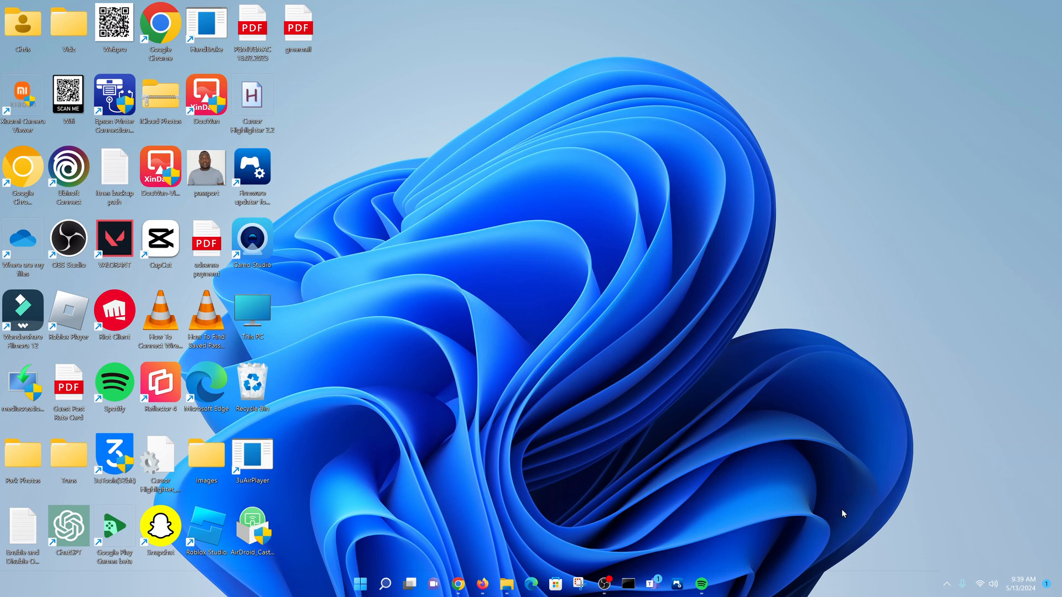
mouse_move(801, 502)
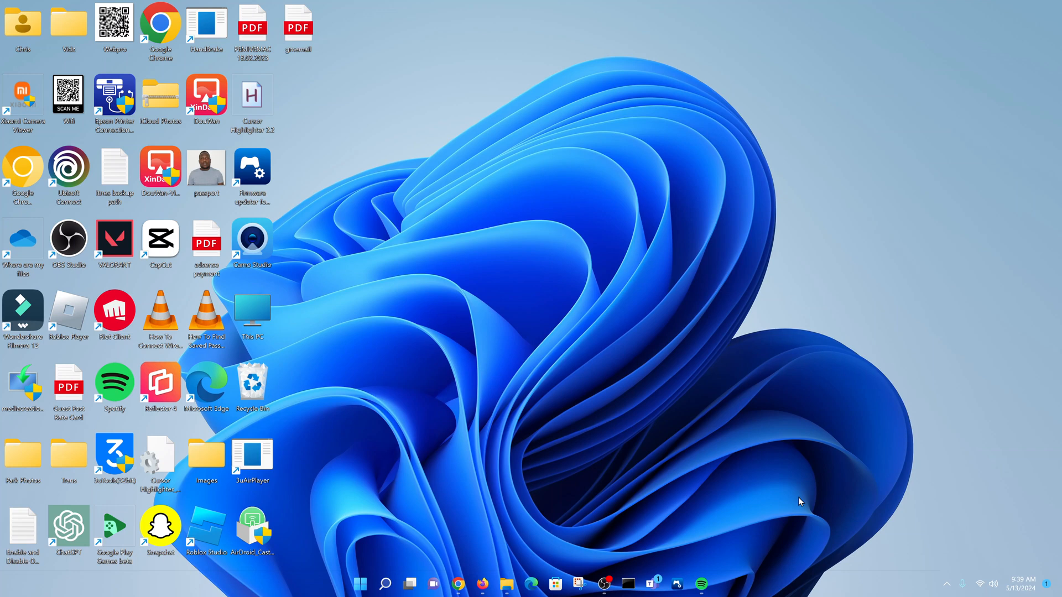
mouse_move(552, 433)
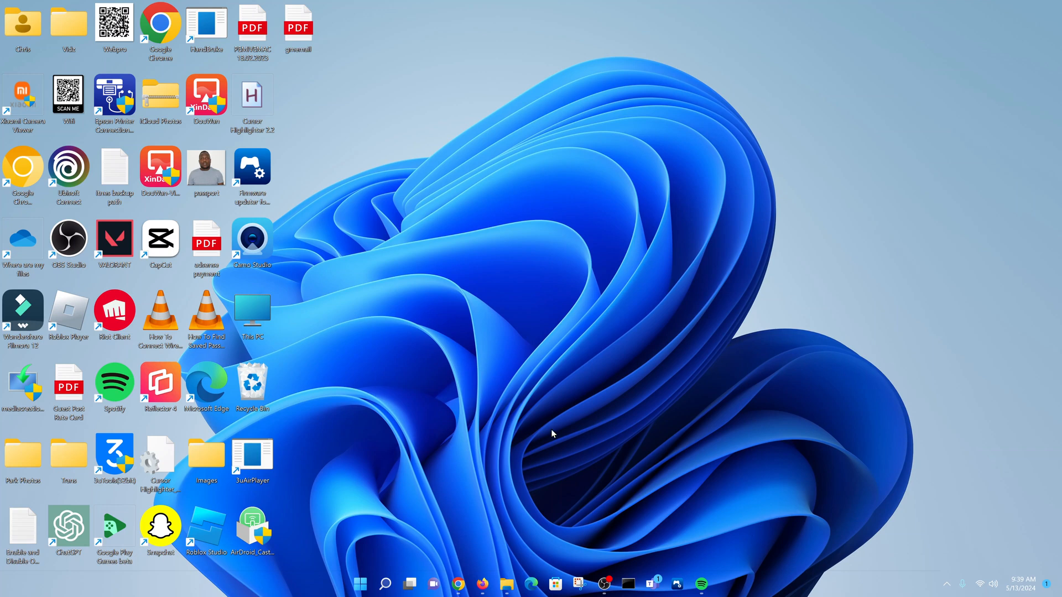
mouse_move(556, 584)
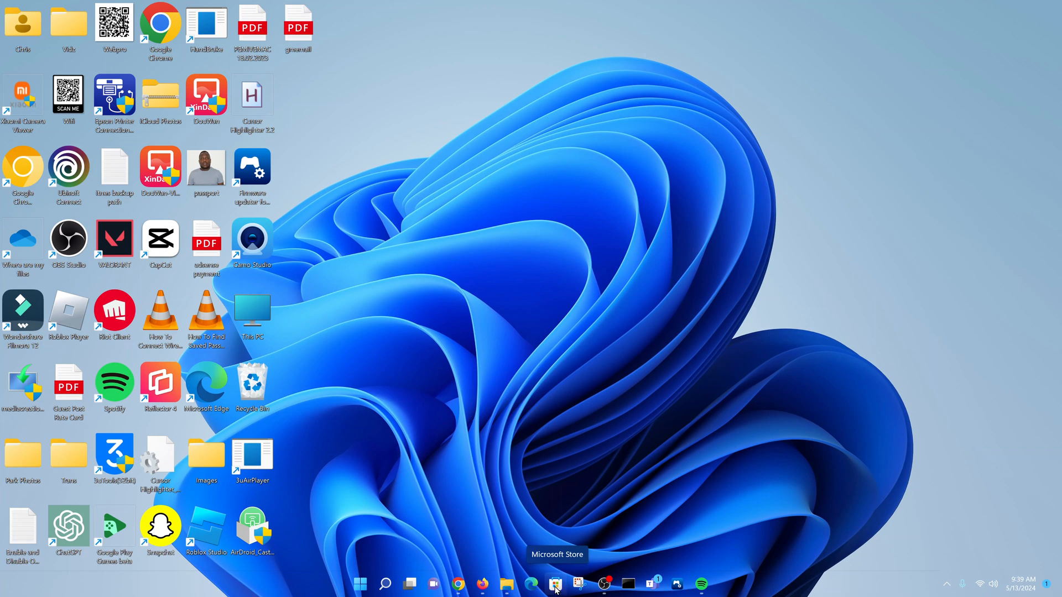
mouse_move(360, 584)
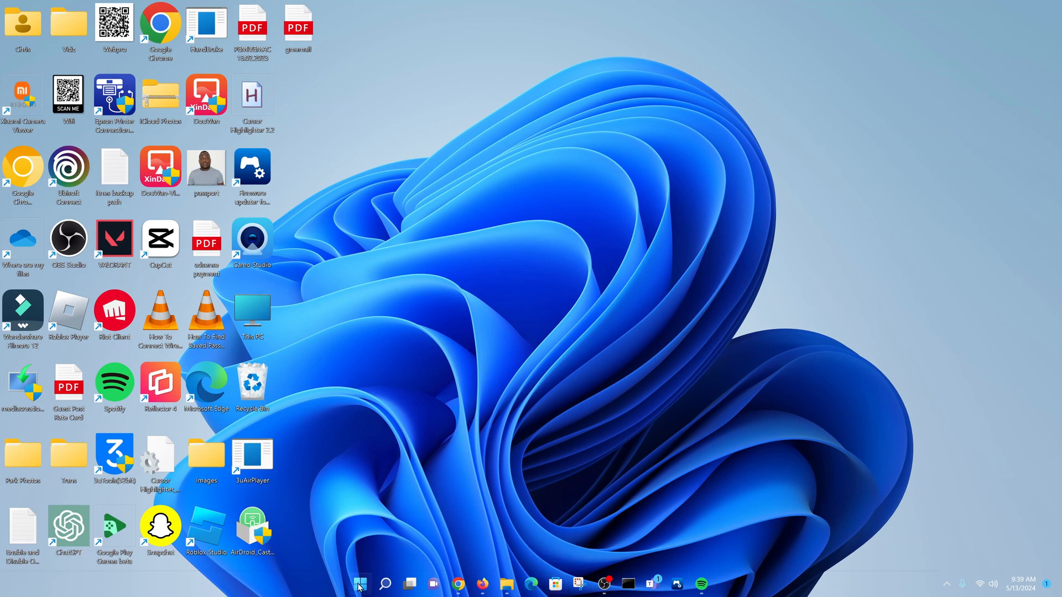
Step: Search the Start menu and open Microsoft Store to its Home page
click(359, 583)
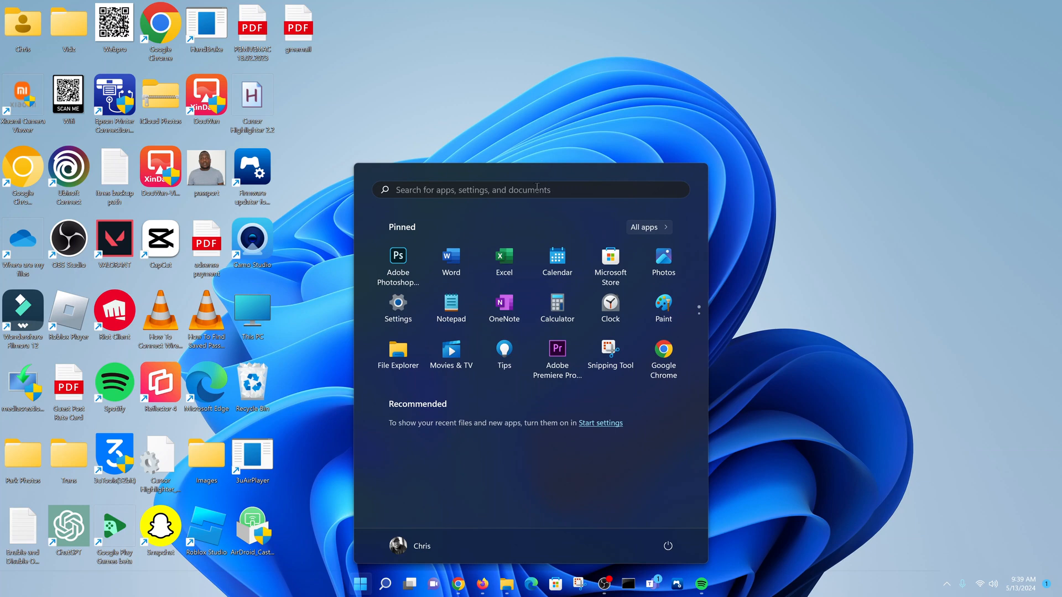
text(microsoft Edge)
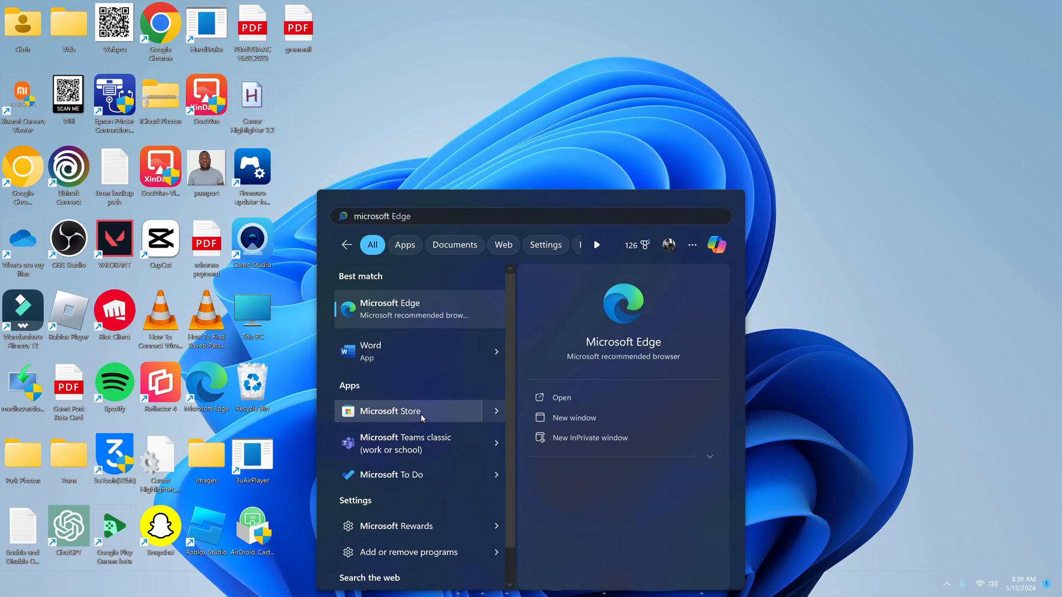
click(391, 412)
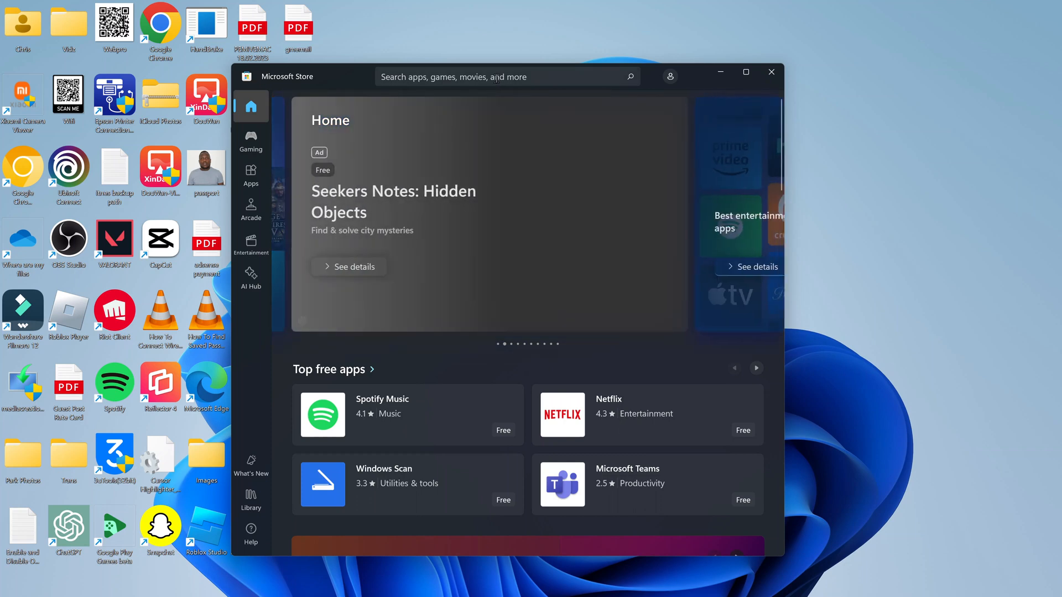
Step: Search the Store for 'instagram' and open the Instagram app's product page
click(475, 76)
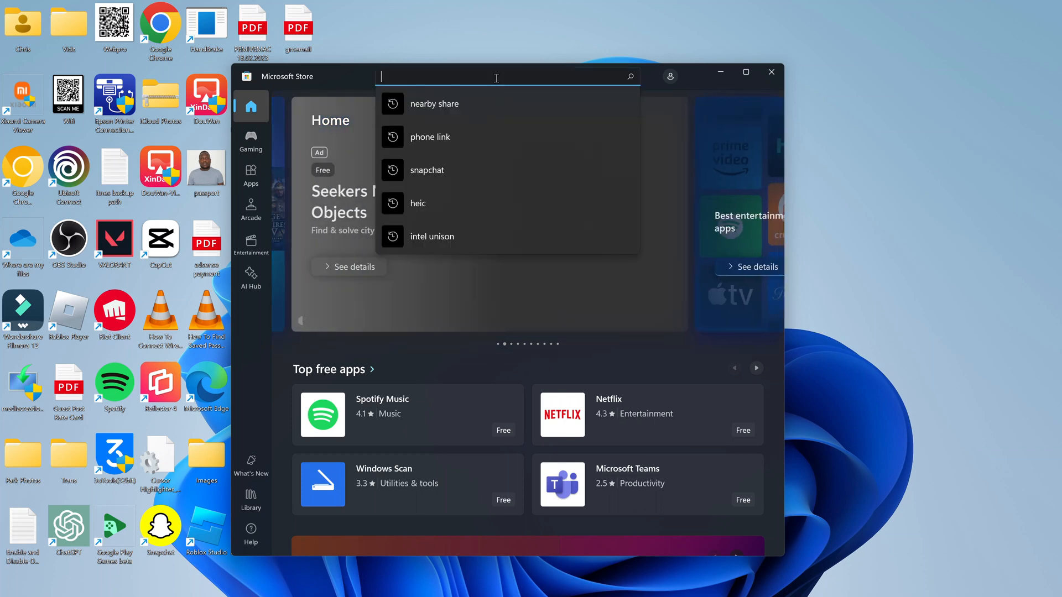
text(instagram)
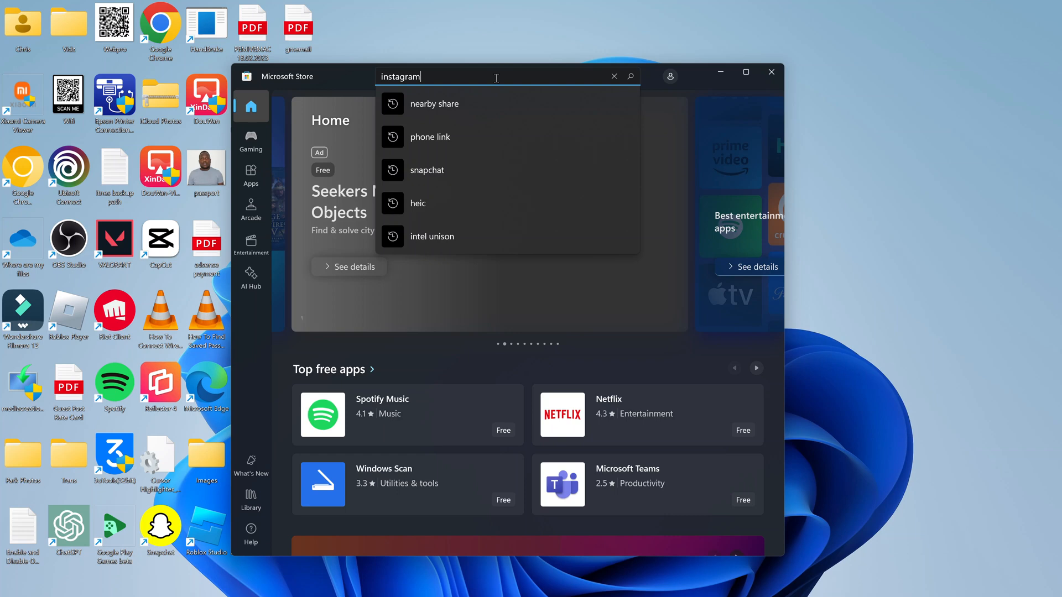
text(instagram)
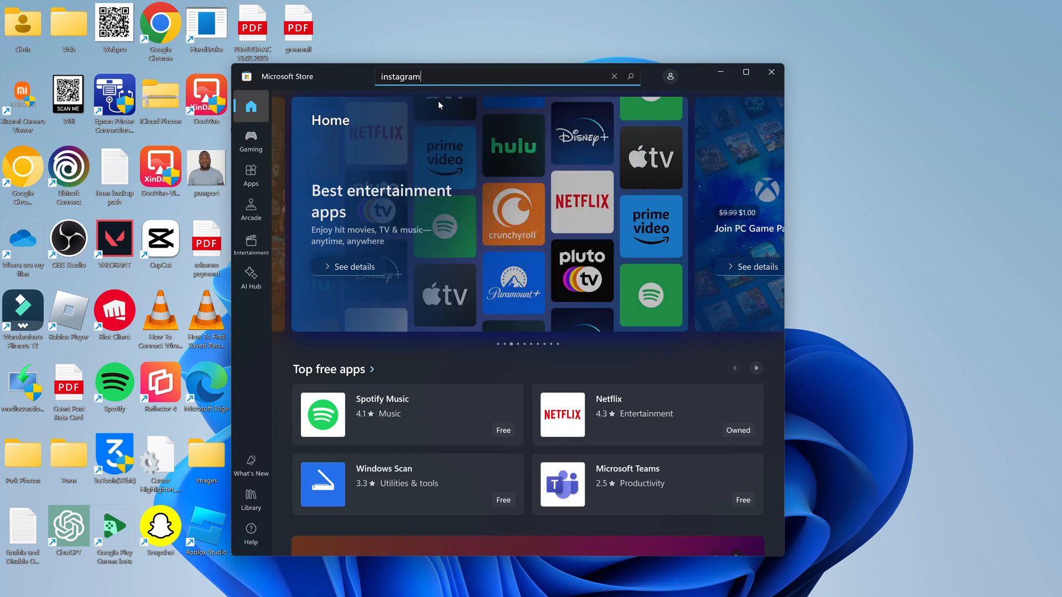
key(Enter)
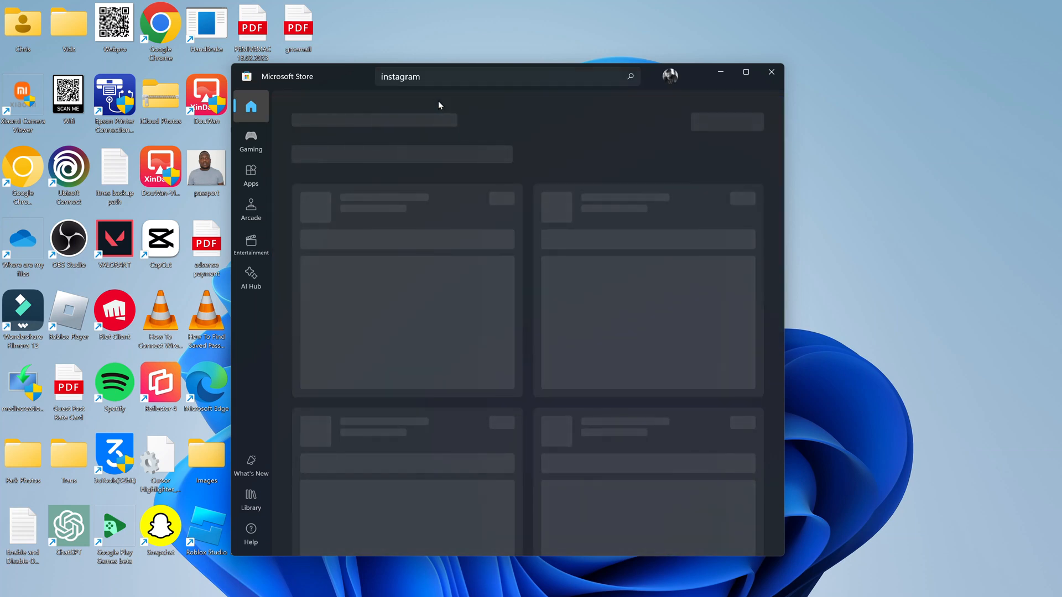
key(Enter)
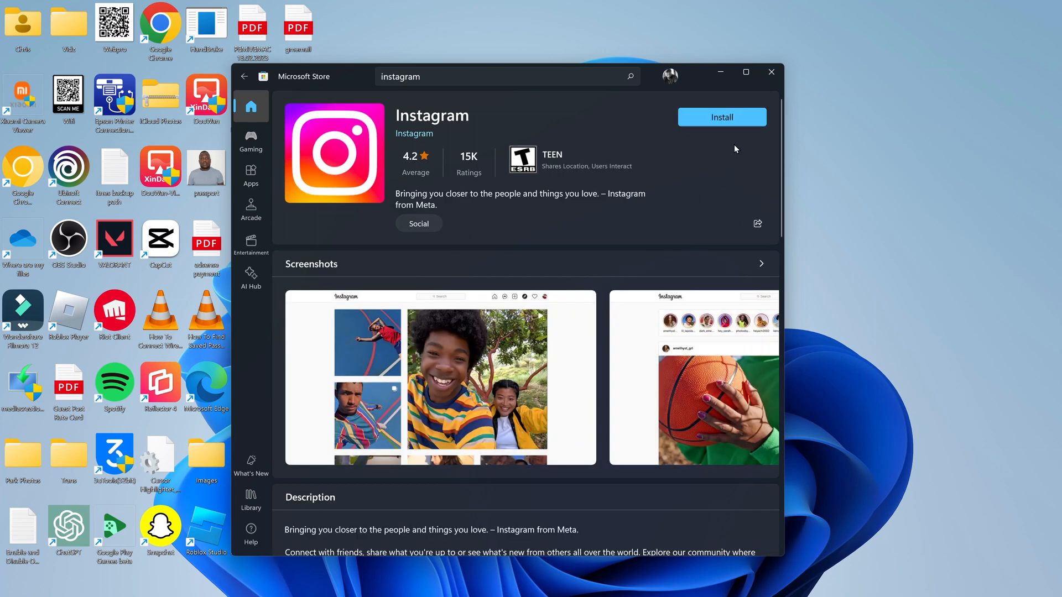
Step: Install Instagram from its Store page and launch it to the login page
click(721, 116)
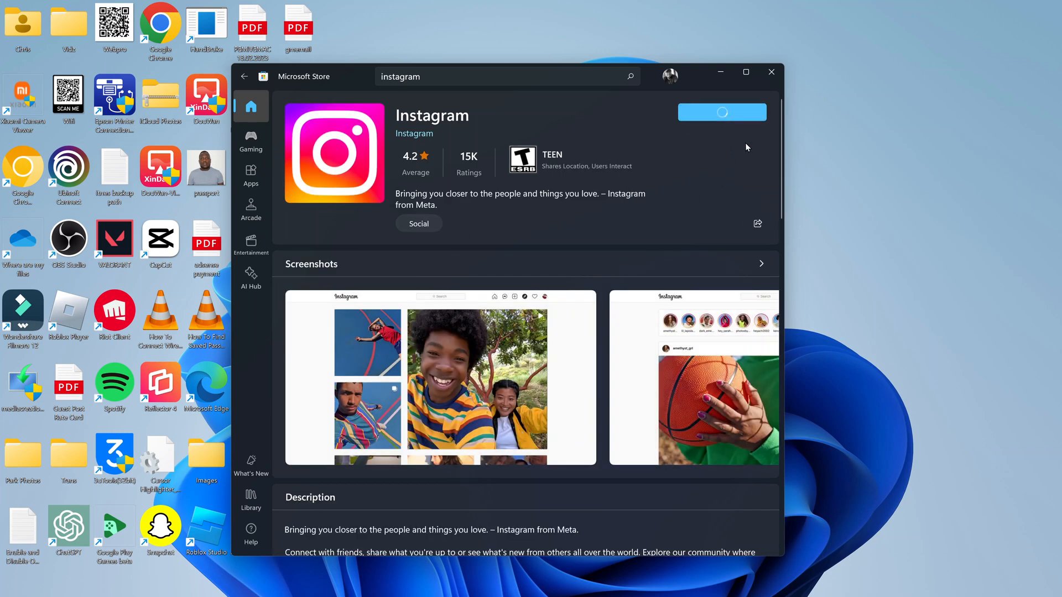
click(721, 112)
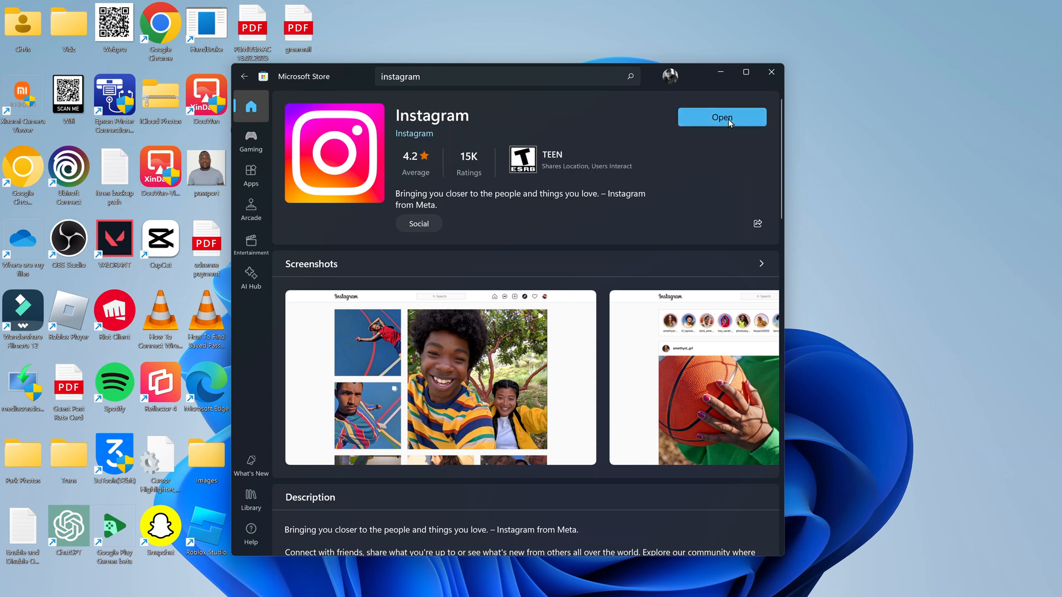
click(721, 116)
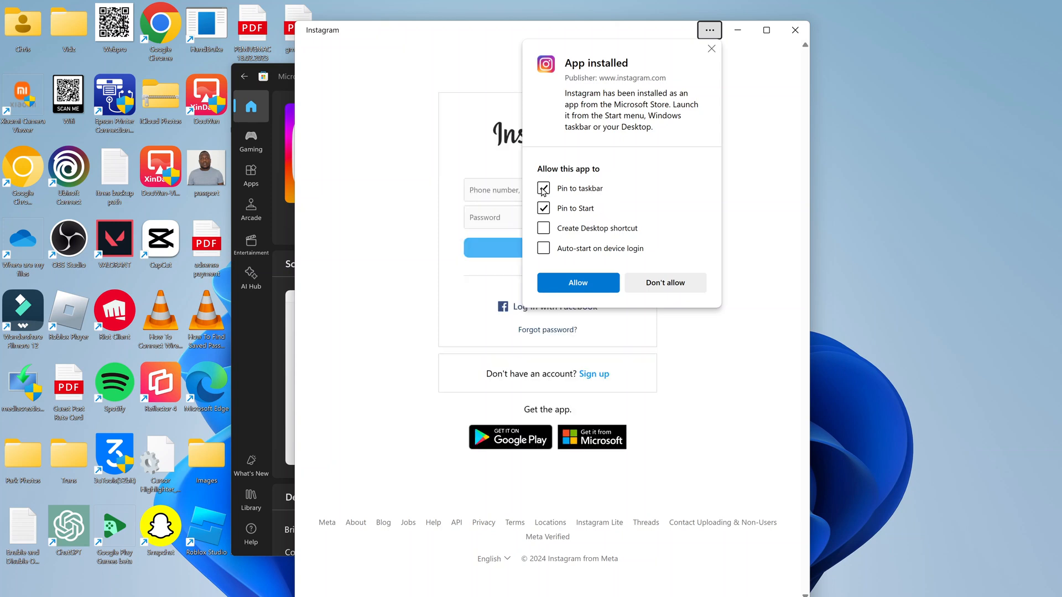
Step: Allow Instagram to pin to Start only, unchecking Pin to taskbar, and dismiss the notice
click(543, 188)
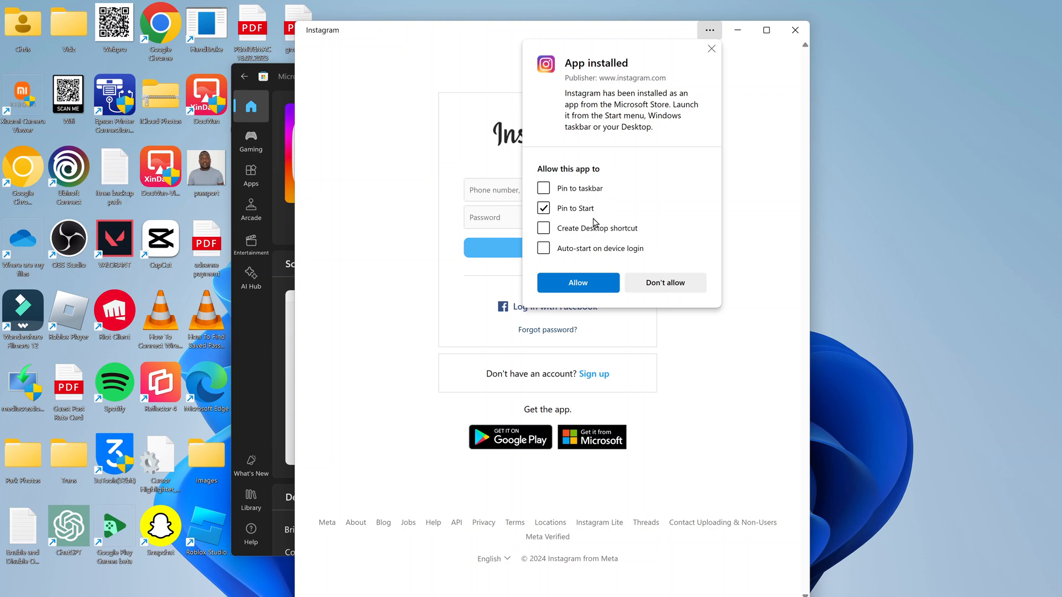
mouse_move(646, 232)
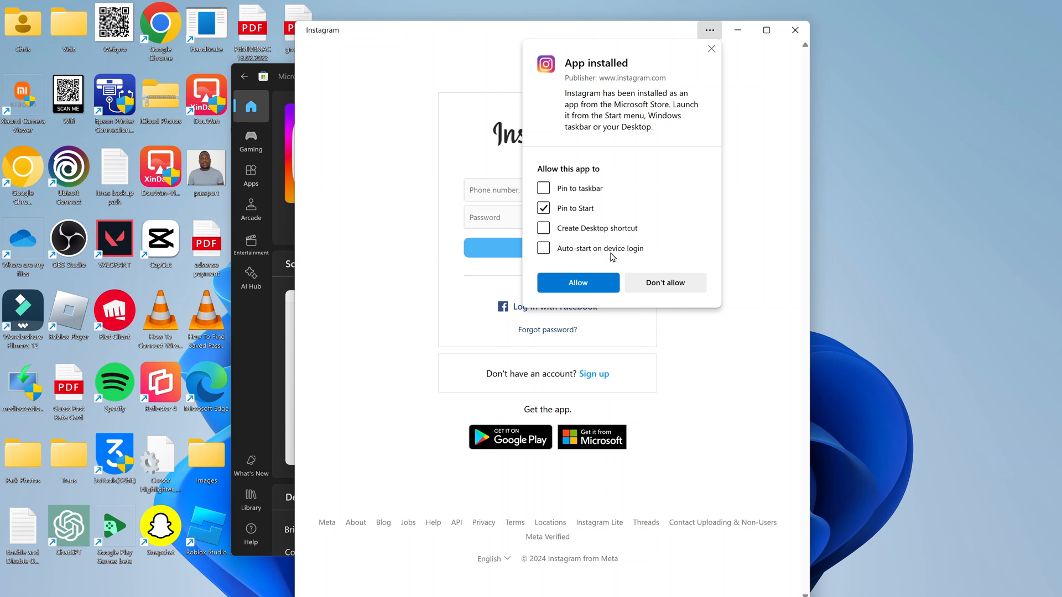
mouse_move(642, 256)
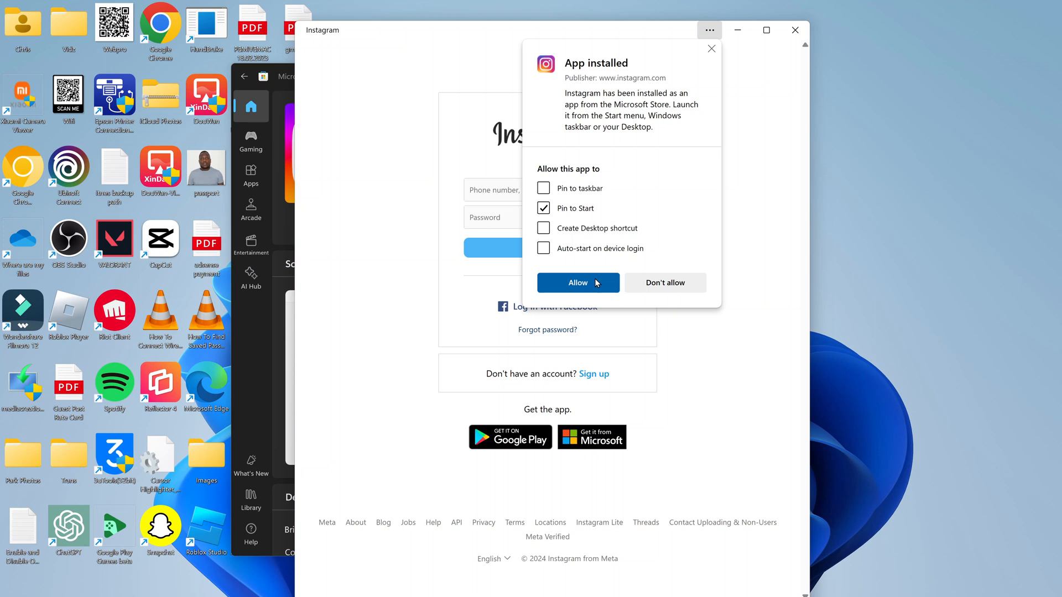
click(578, 282)
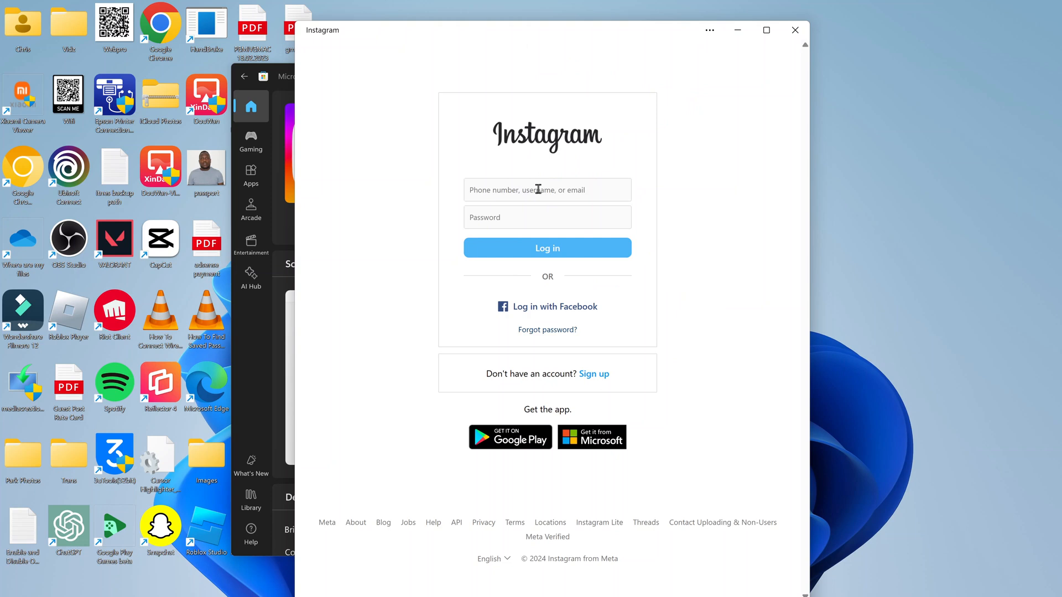
mouse_move(779, 86)
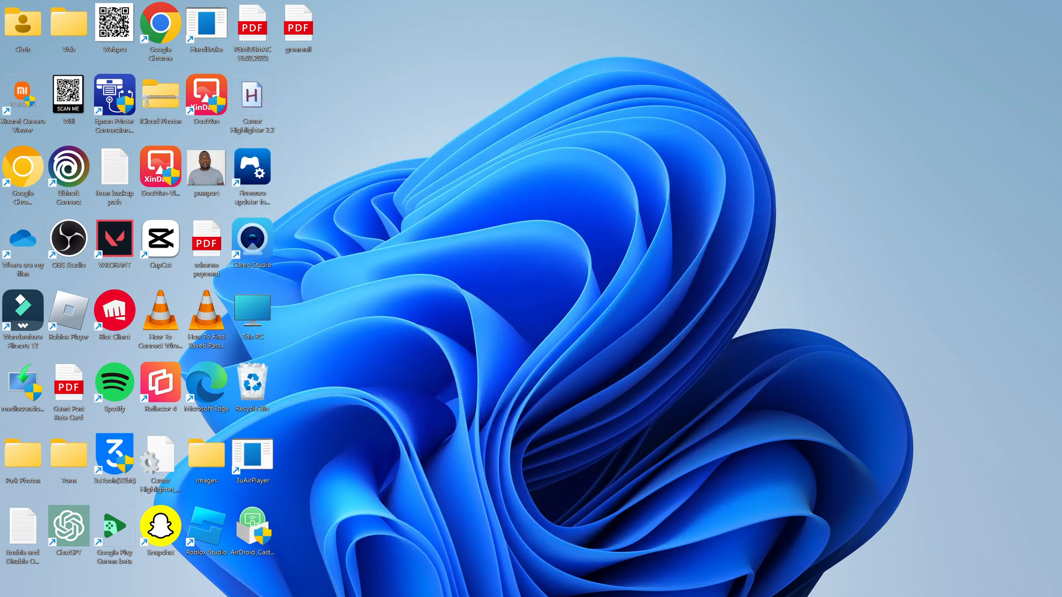
Step: Search 'inst' in the Start menu so Instagram appears as the best match
click(360, 583)
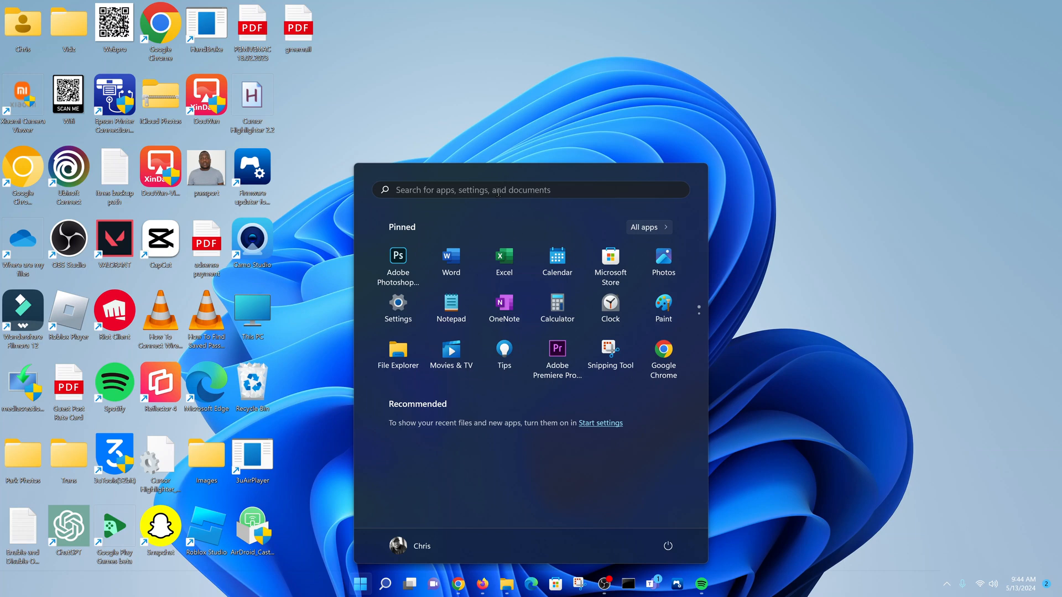
text(instag)
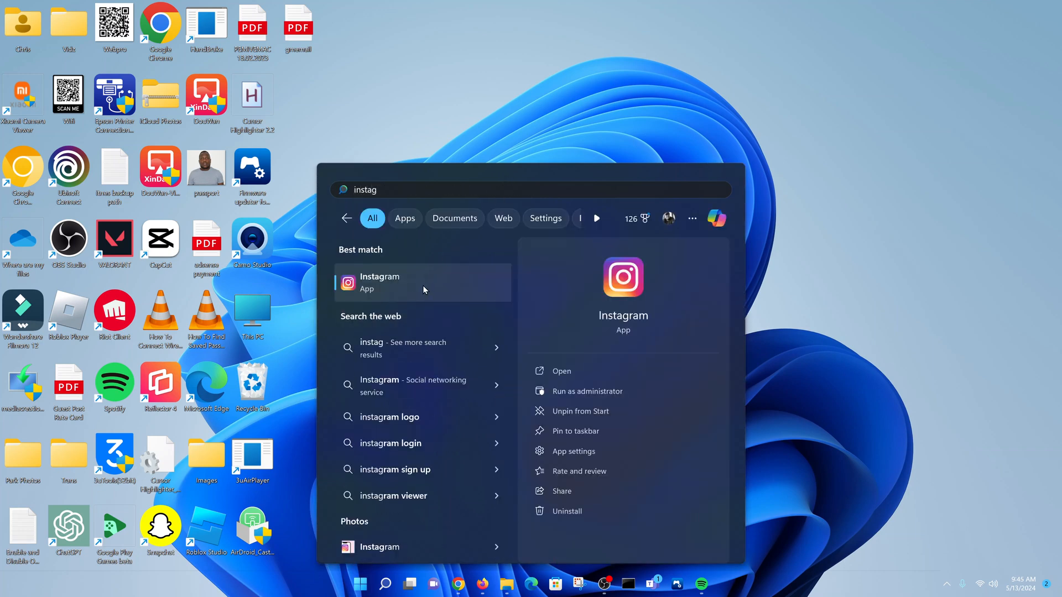
mouse_move(615, 117)
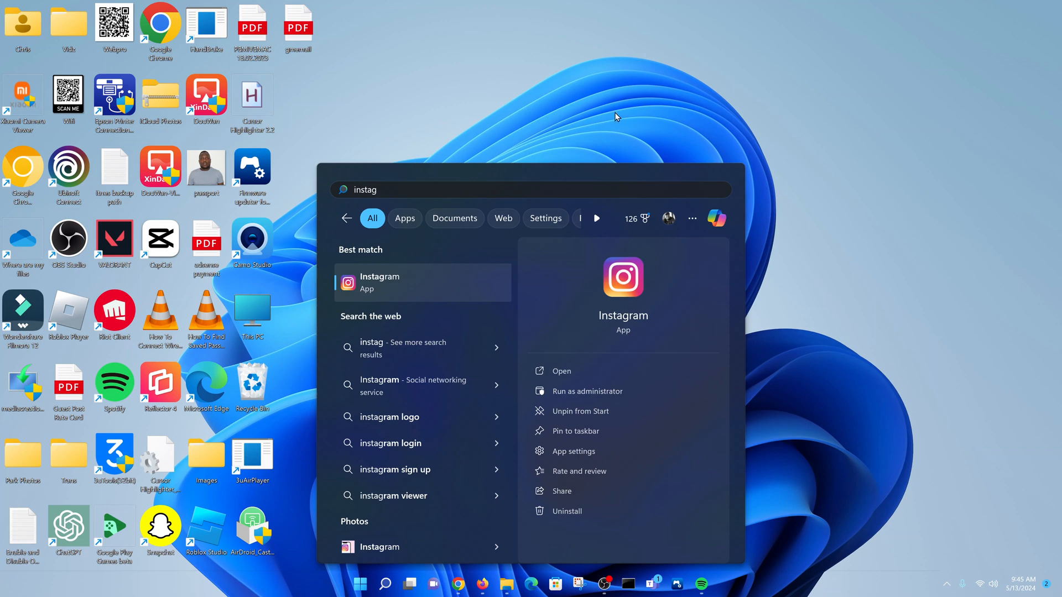